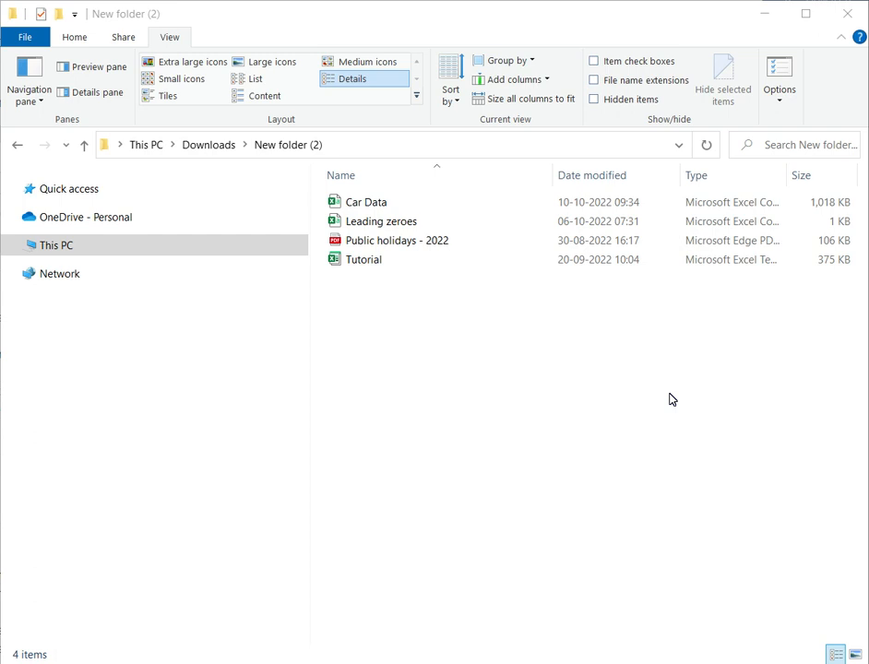
mouse_move(808, 288)
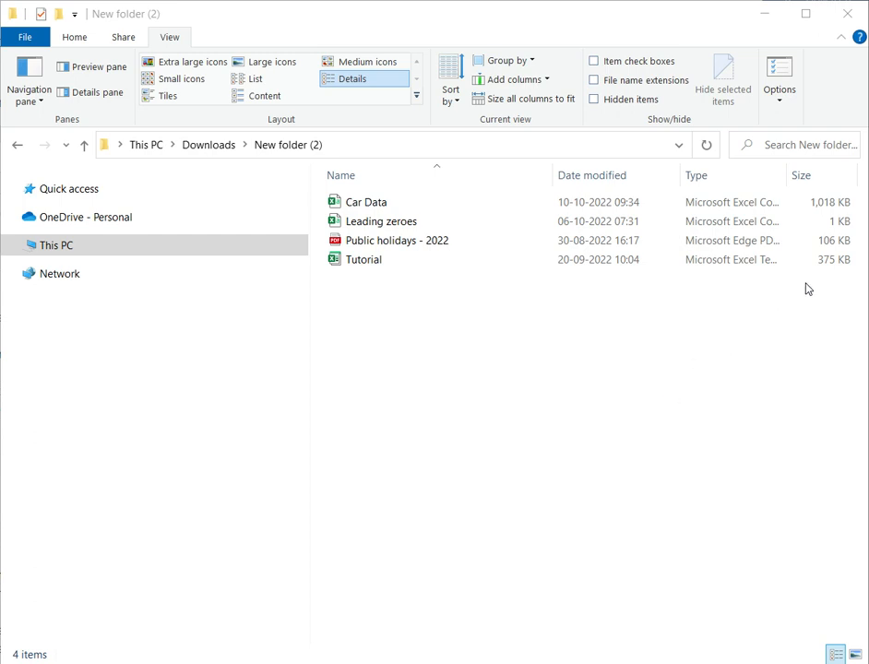
mouse_move(803, 295)
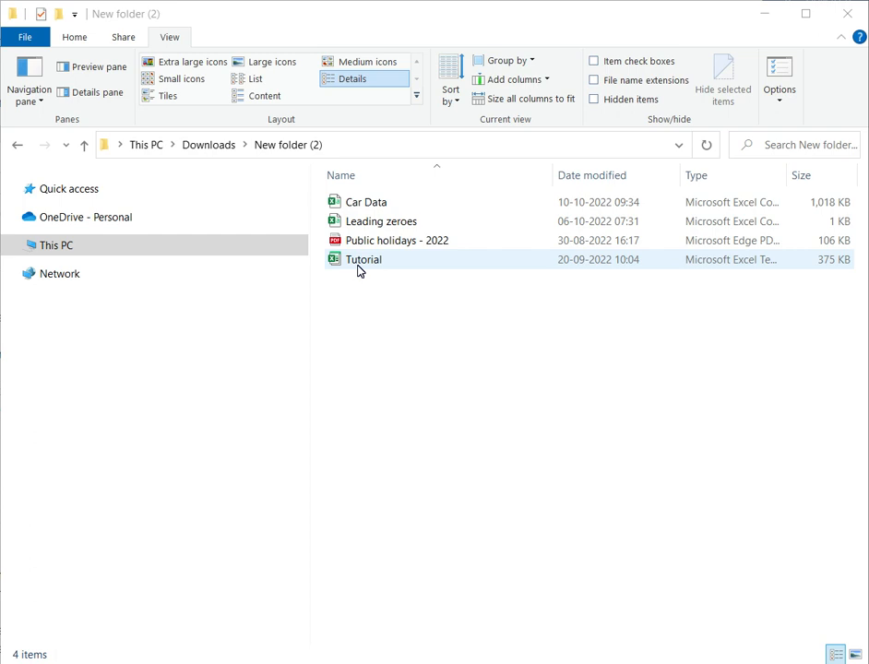
Step: Select Car Data, Leading zeroes and Tutorial together and bring up their file actions
left_click(365, 201)
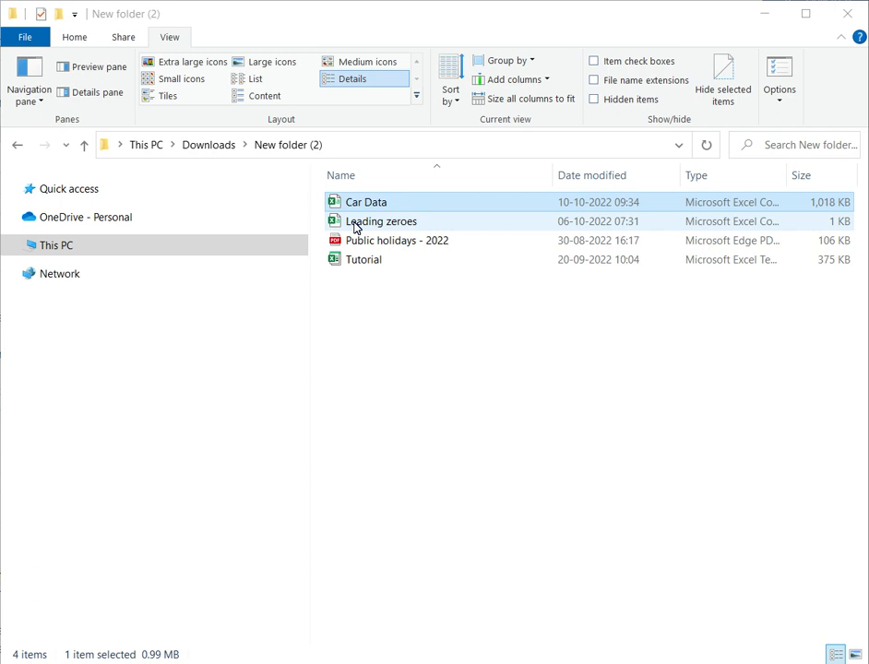
left_click(365, 201)
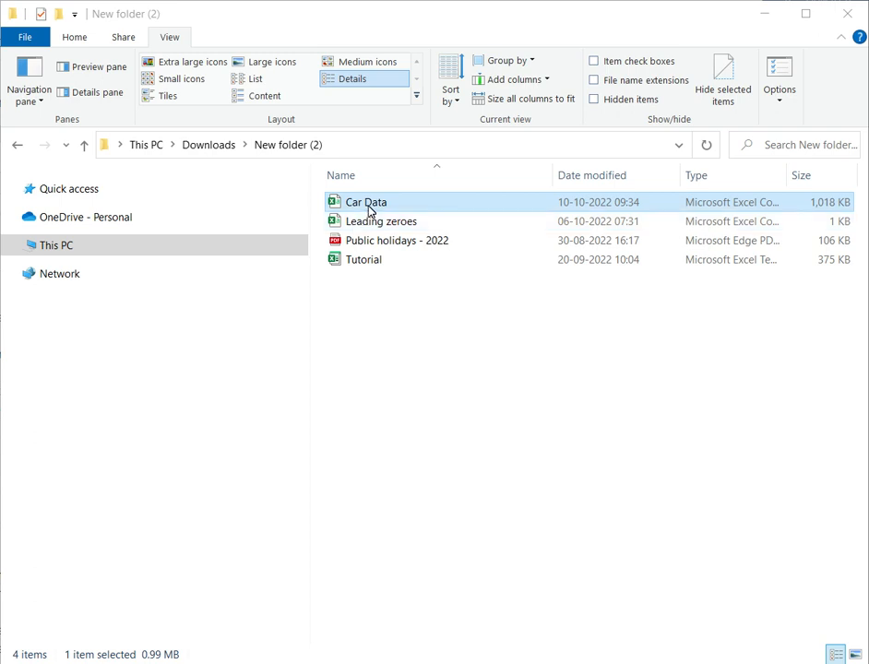
left_click(378, 221)
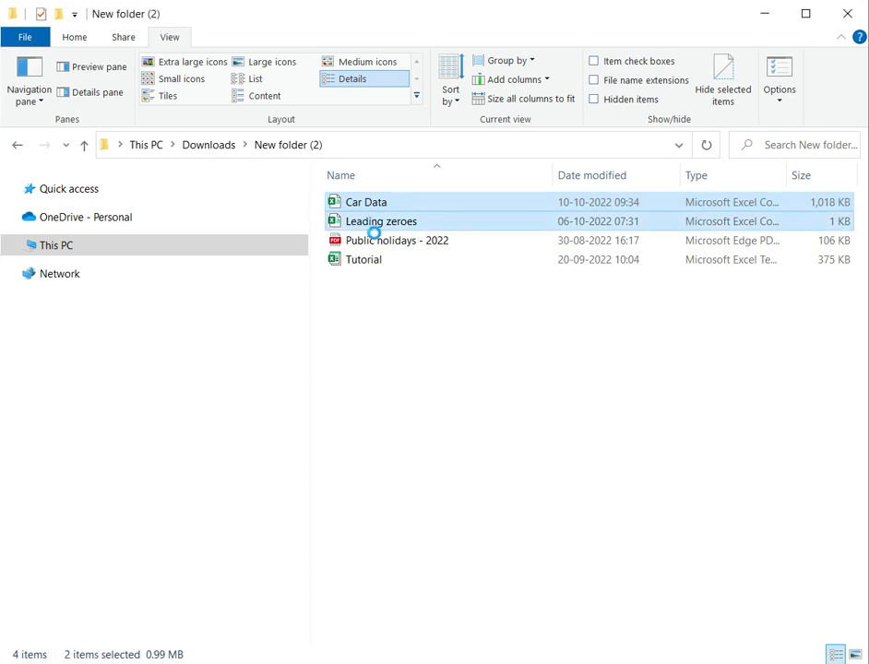
left_click(364, 258)
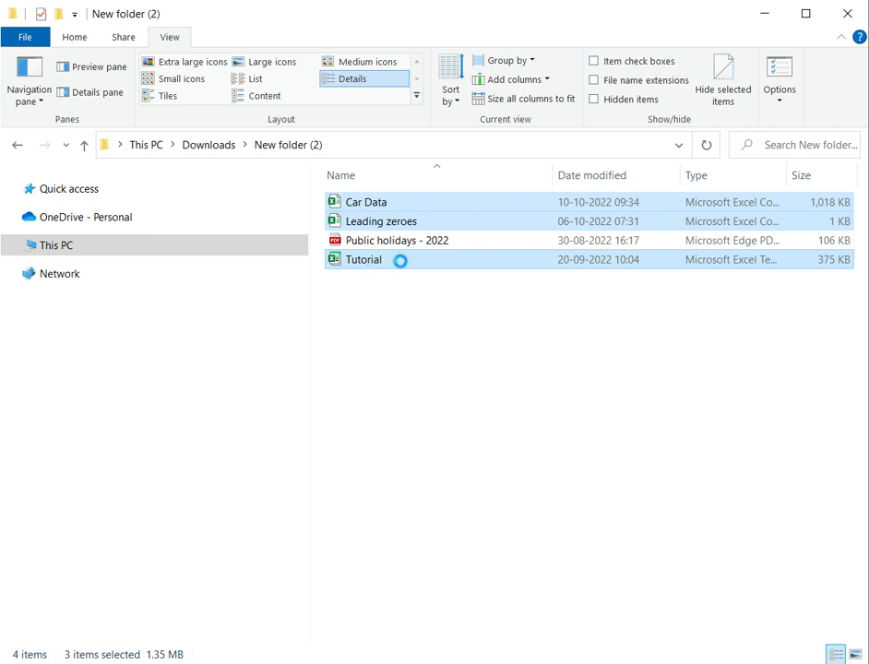
right_click(364, 258)
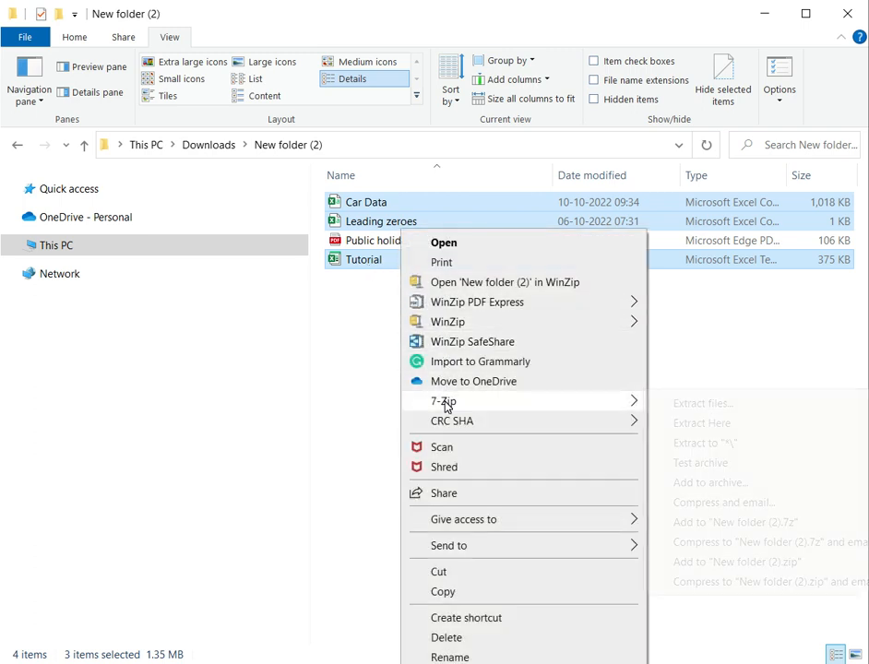
mouse_move(443, 402)
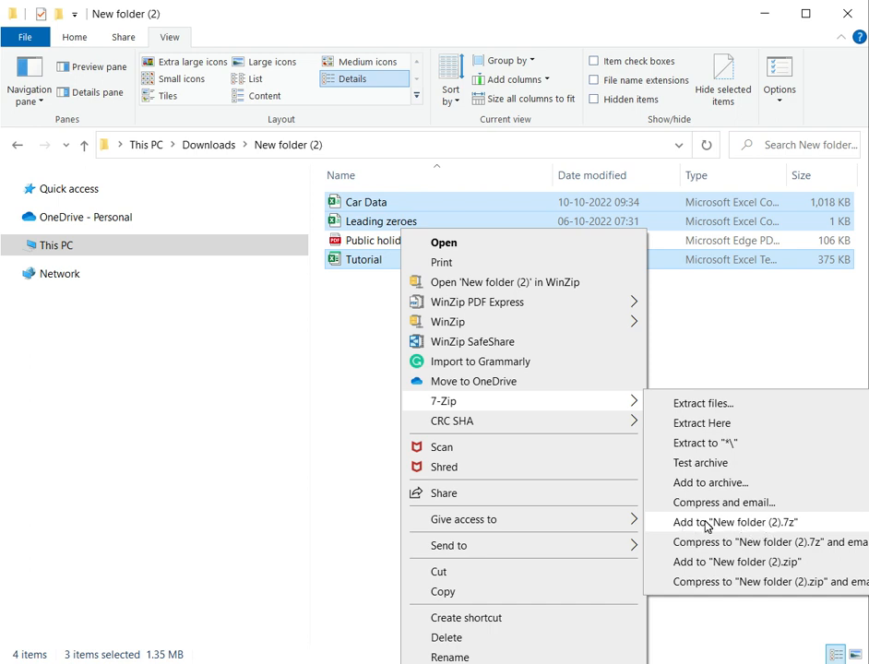
Step: Add the three files to a 'New folder (2).7z' archive via 7-Zip
left_click(734, 520)
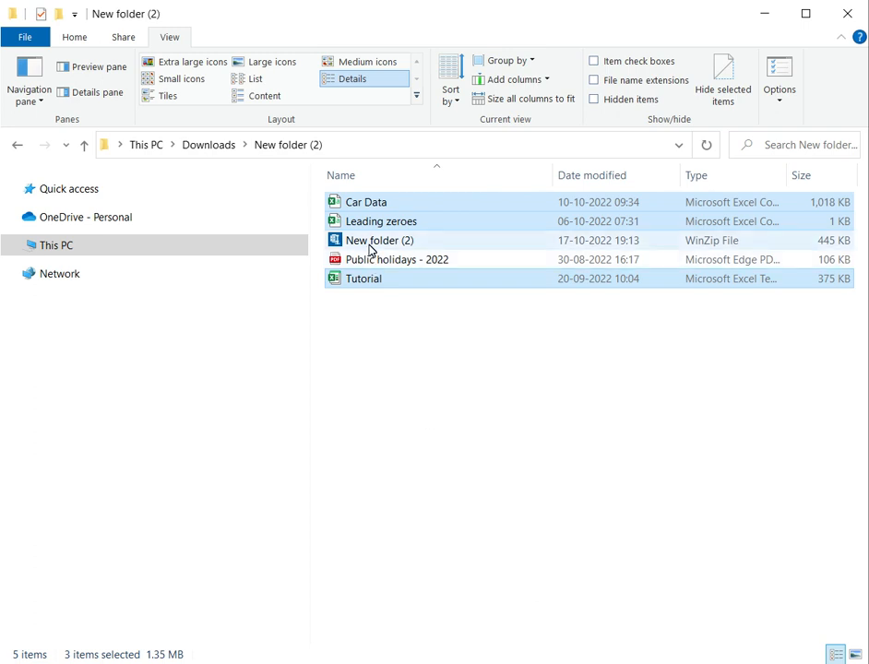
left_click(380, 240)
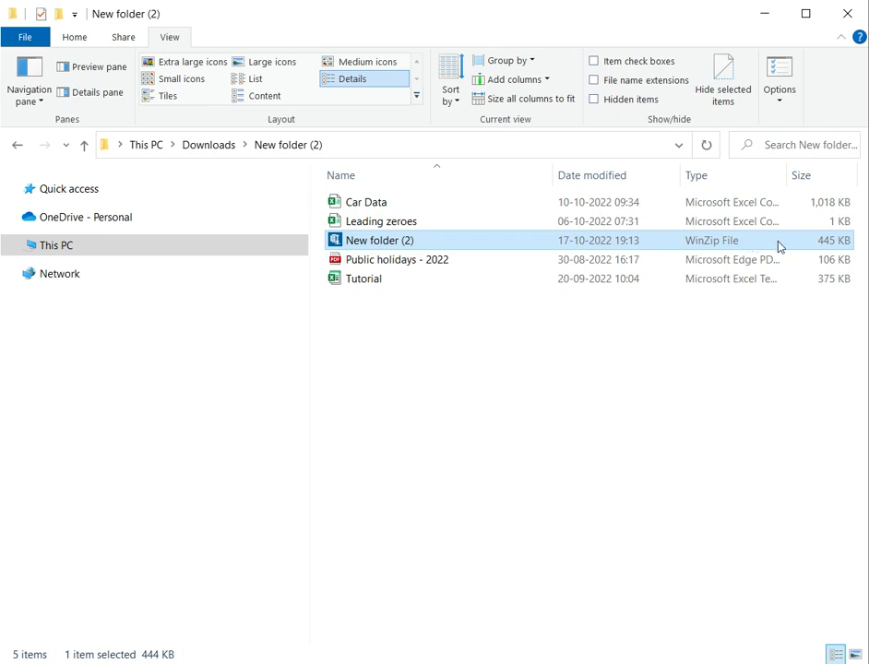
mouse_move(830, 251)
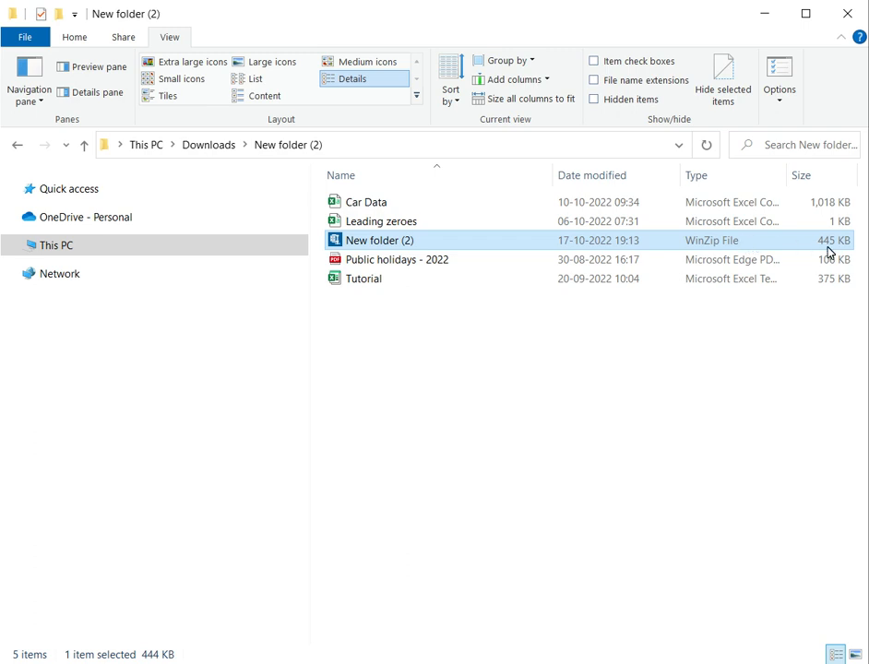
mouse_move(822, 242)
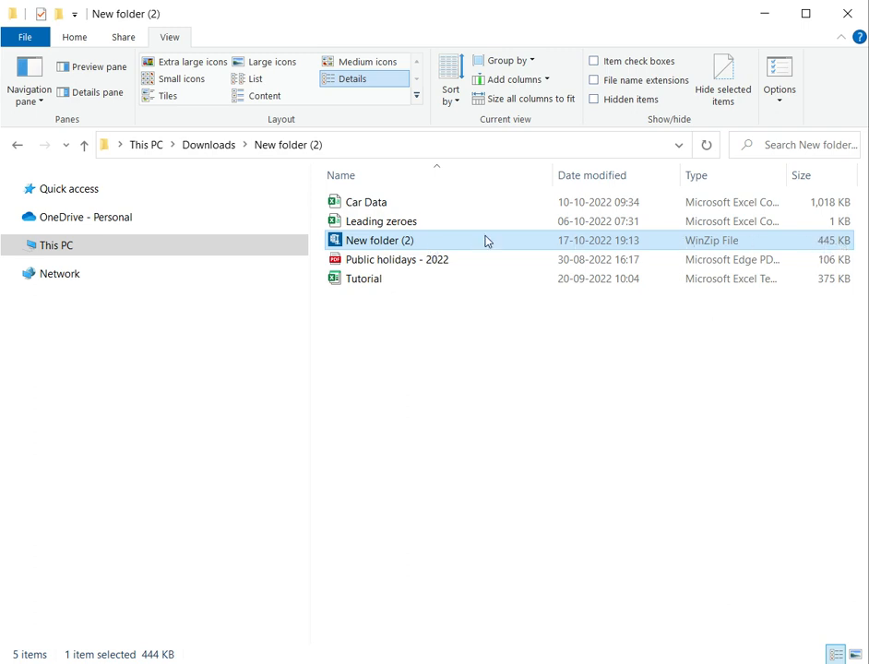
mouse_move(380, 225)
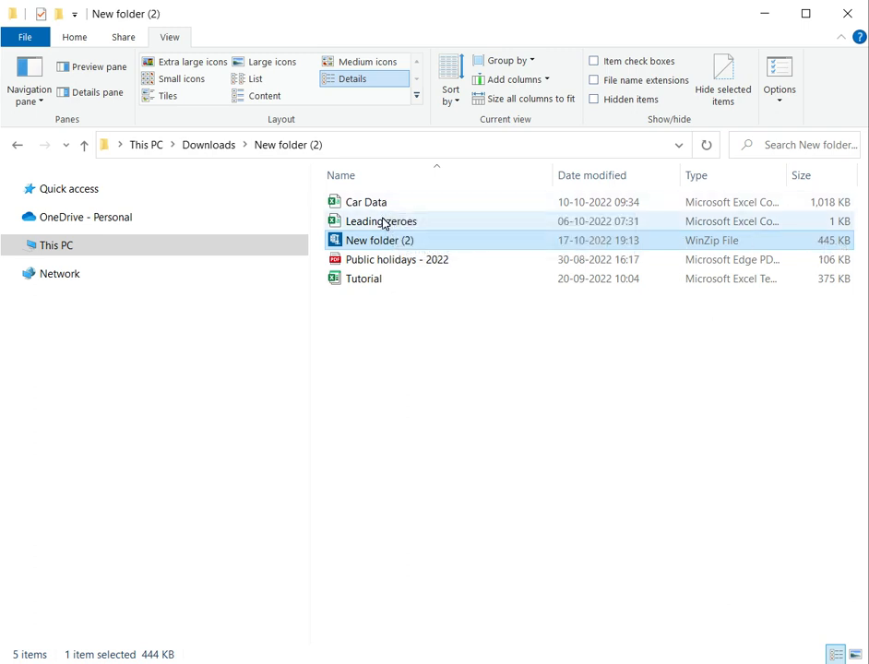
mouse_move(362, 284)
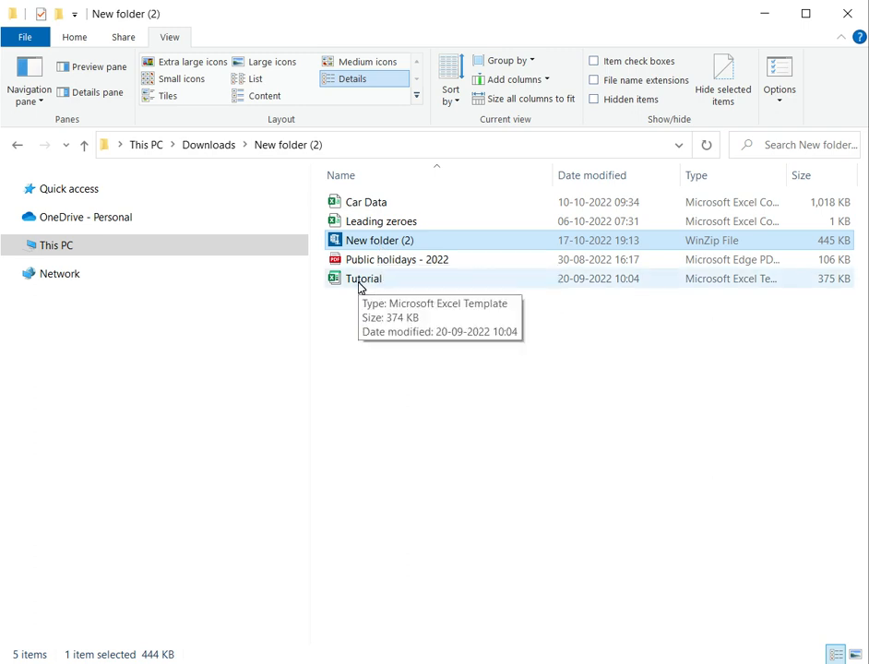